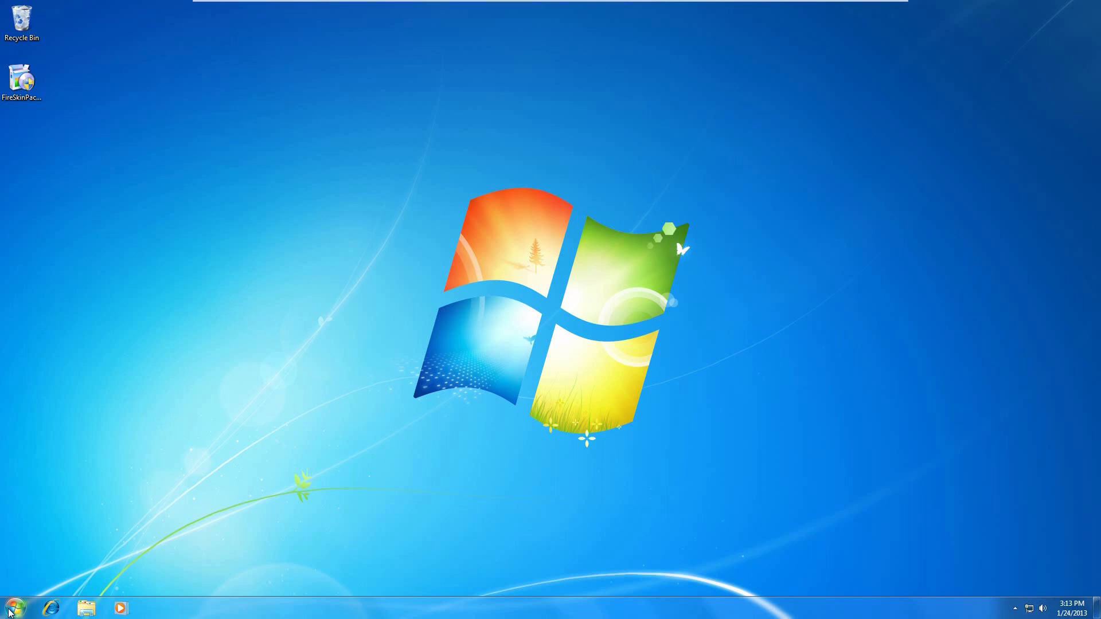
- Check the computer's basic system information from the Start menu, then close it
click(10, 608)
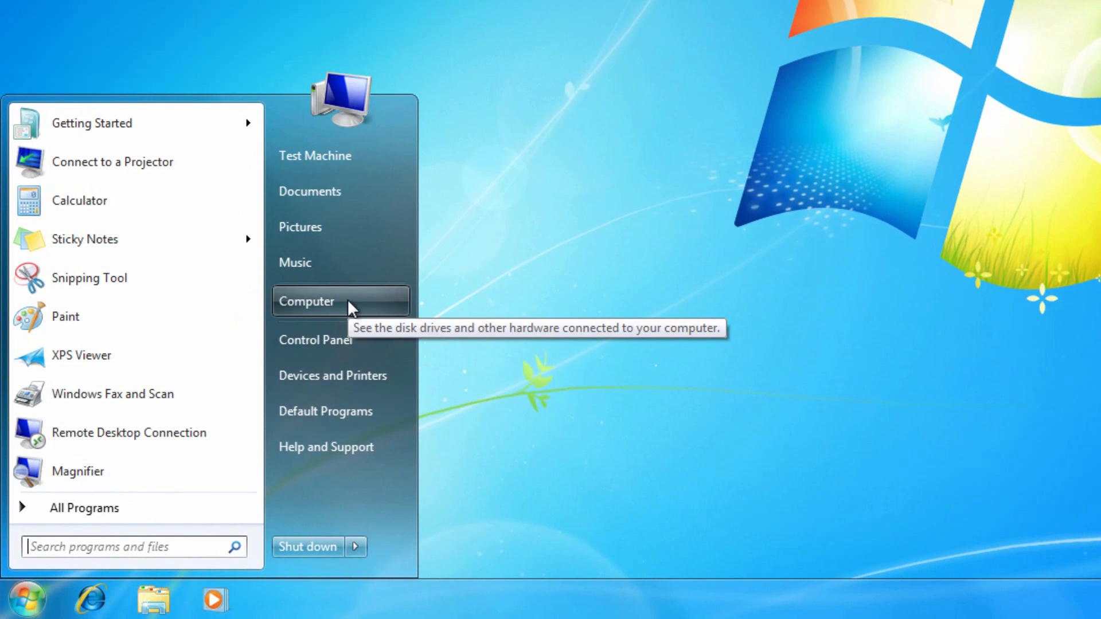
right_click(306, 301)
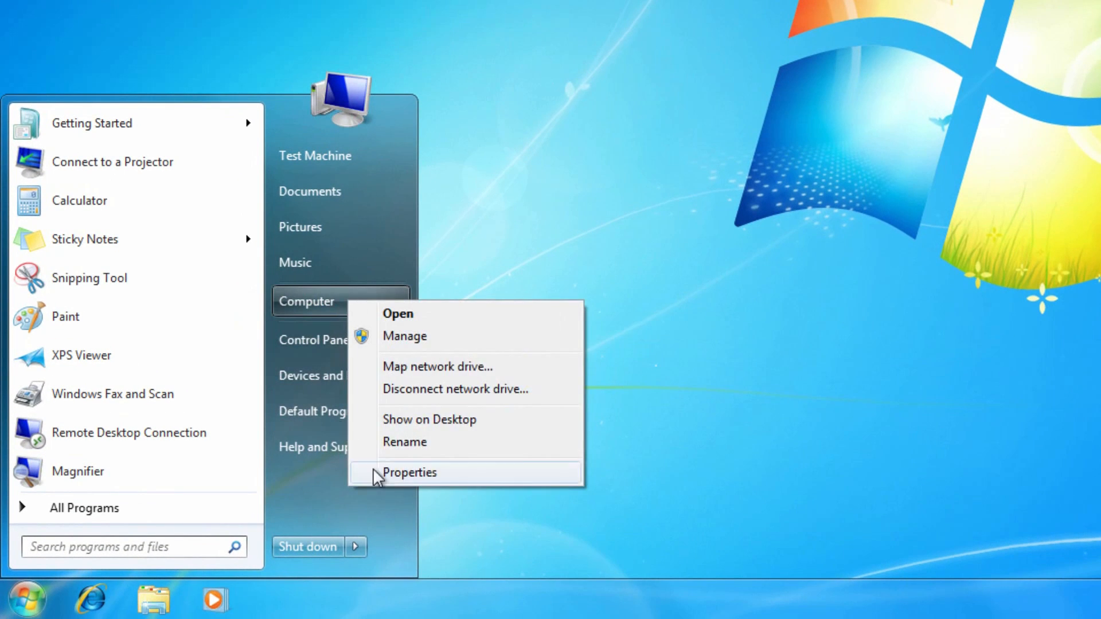
click(409, 471)
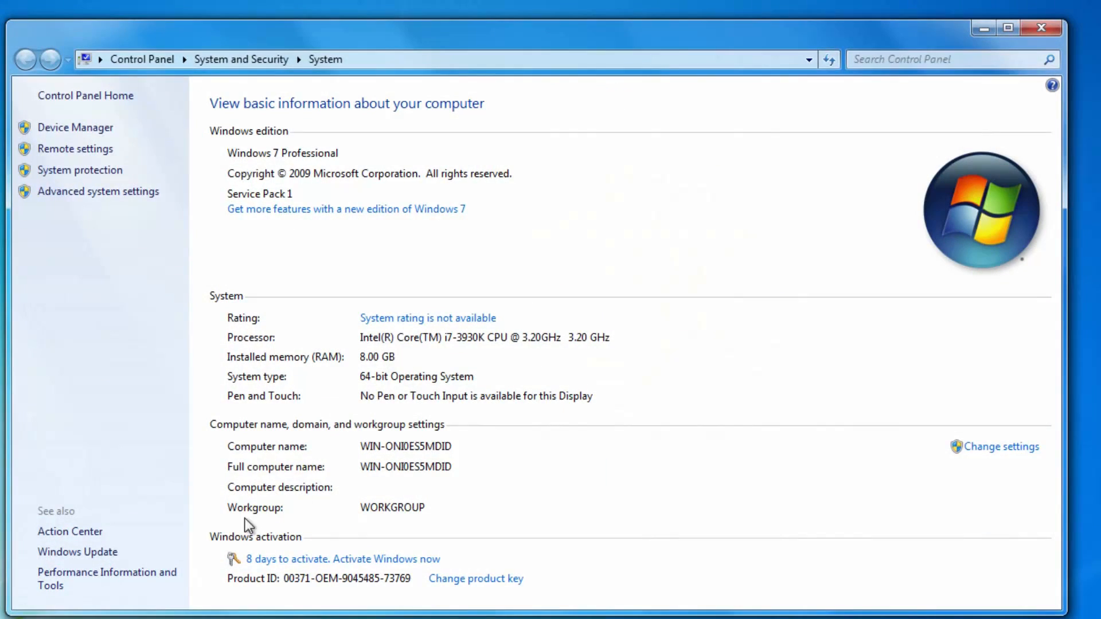
mouse_move(355, 385)
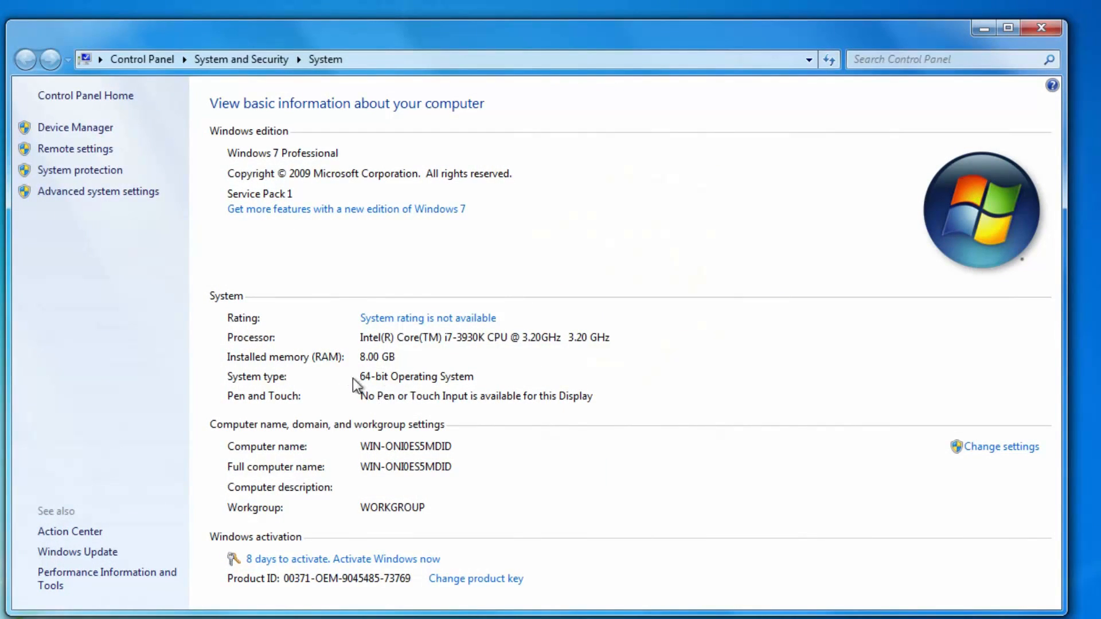
mouse_move(390, 402)
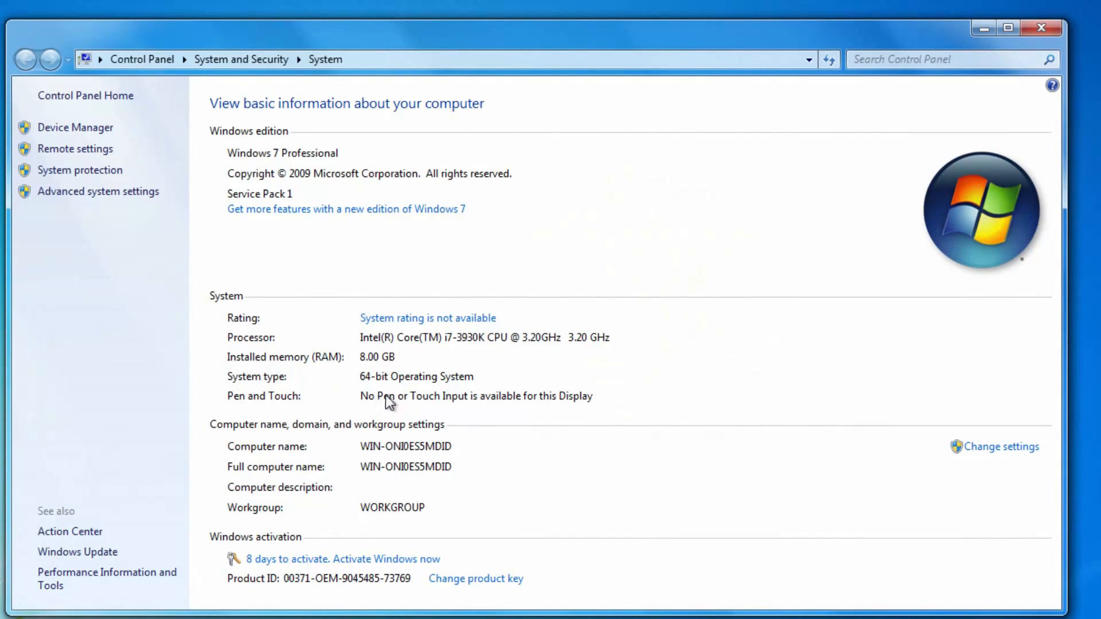
mouse_move(388, 359)
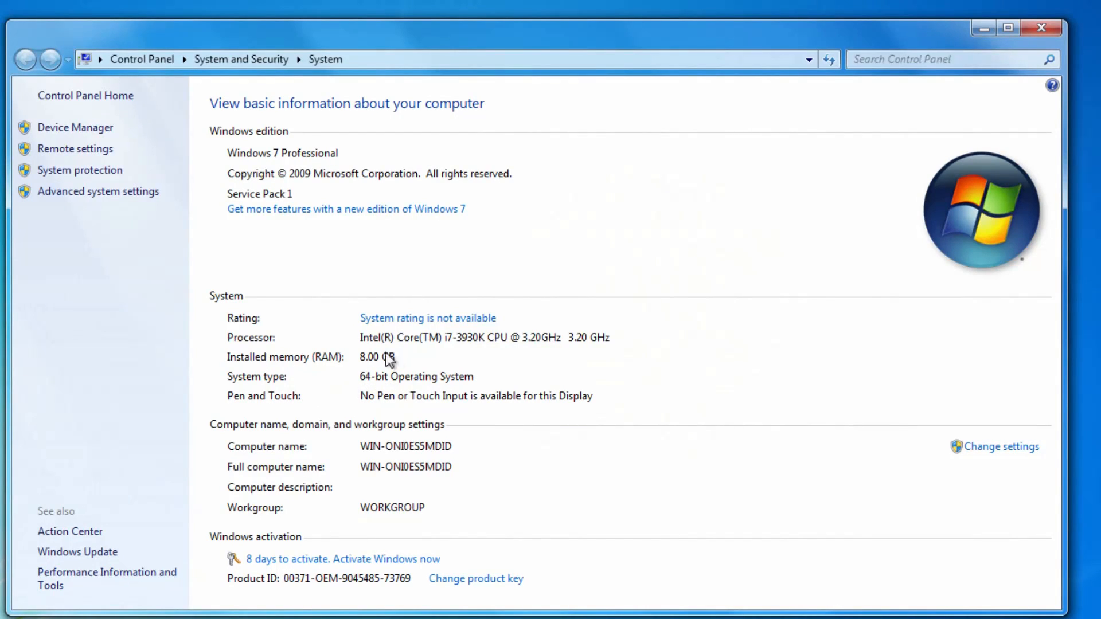
mouse_move(386, 380)
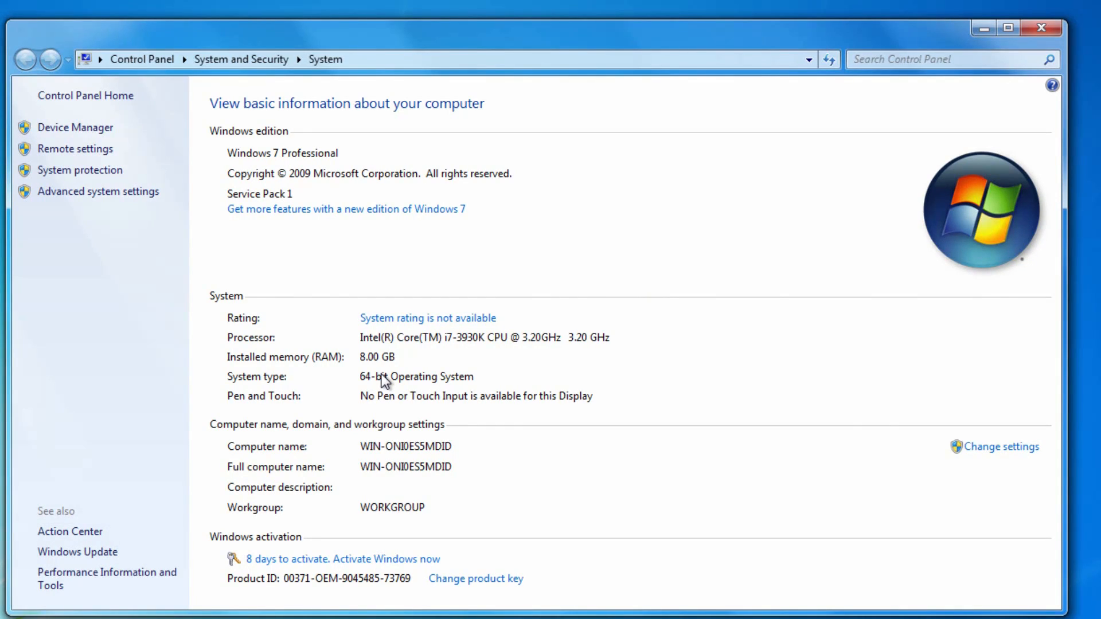
click(1040, 27)
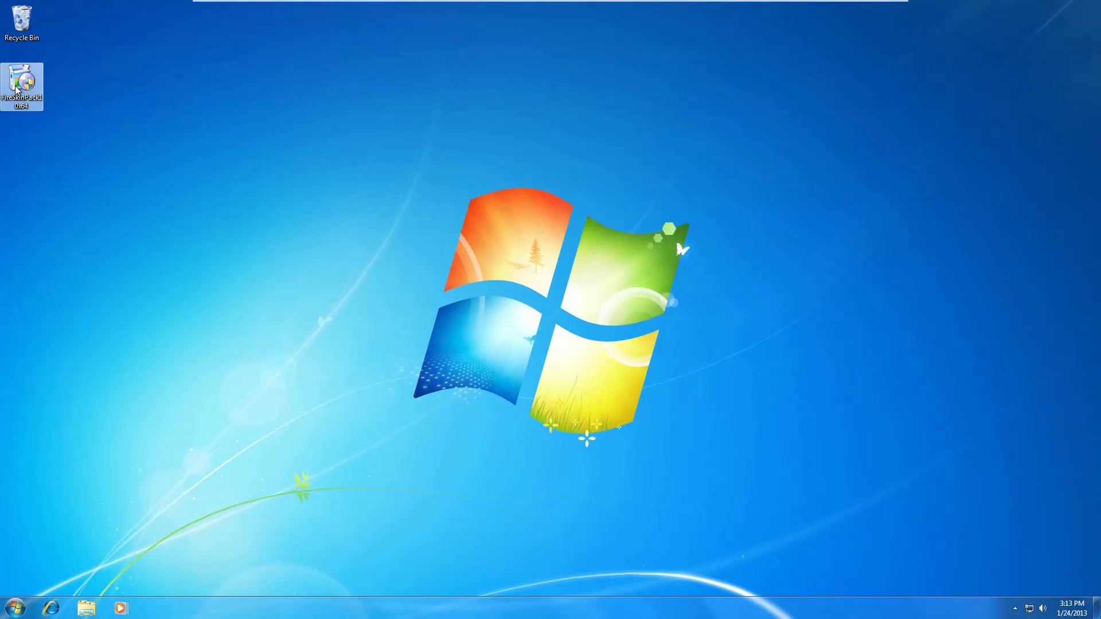
- Launch the Fire Skin Pack installer with UAC approval and decline the PricePeep offer
double_click(22, 84)
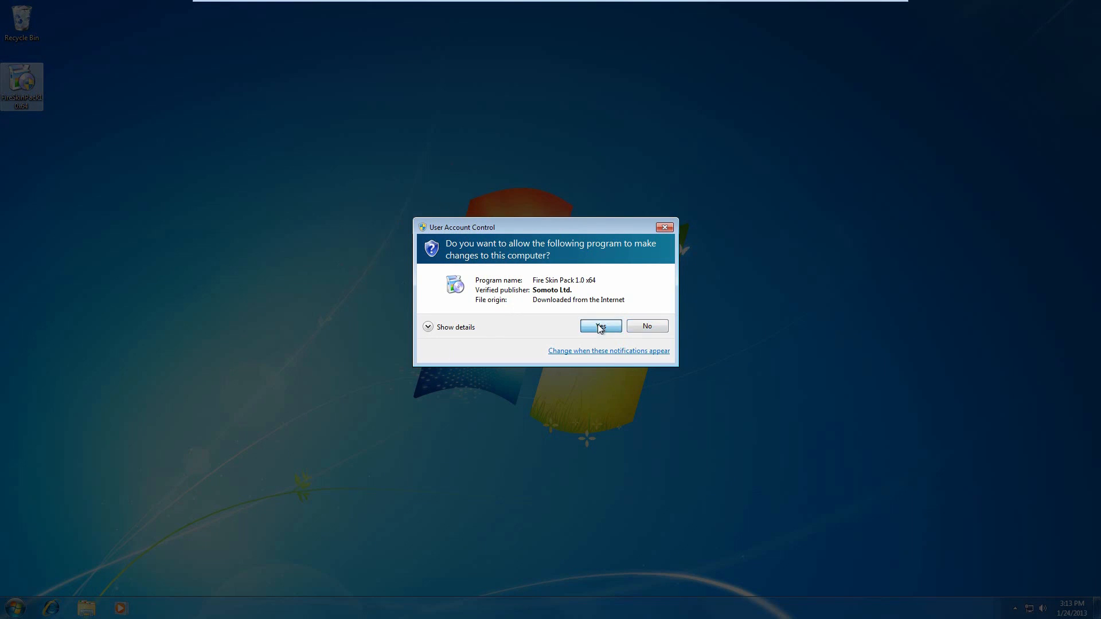
click(597, 325)
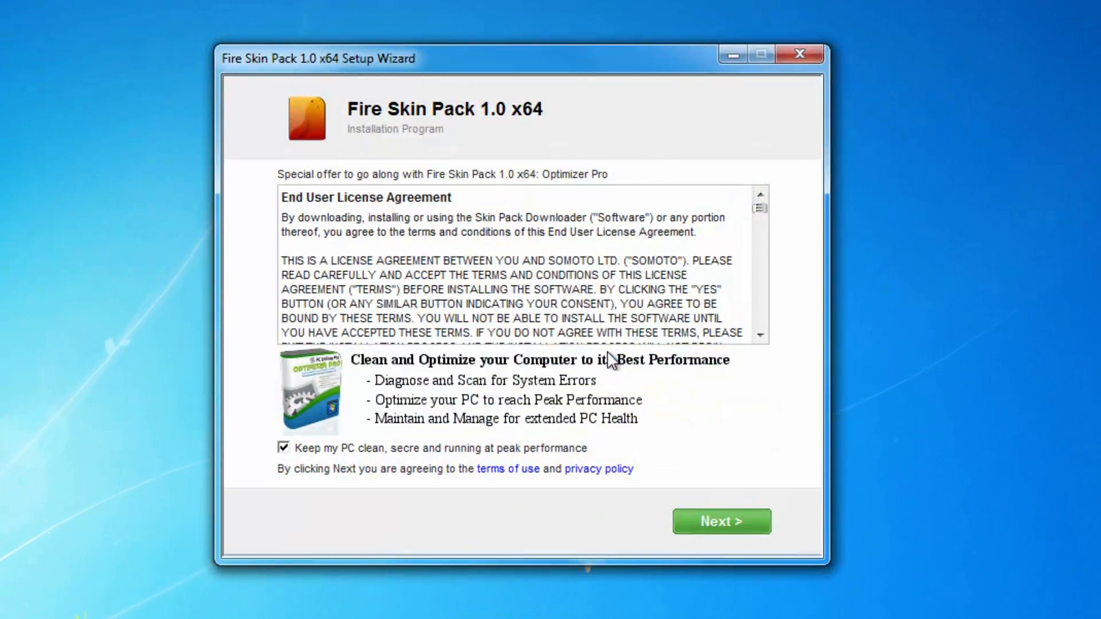
mouse_move(618, 463)
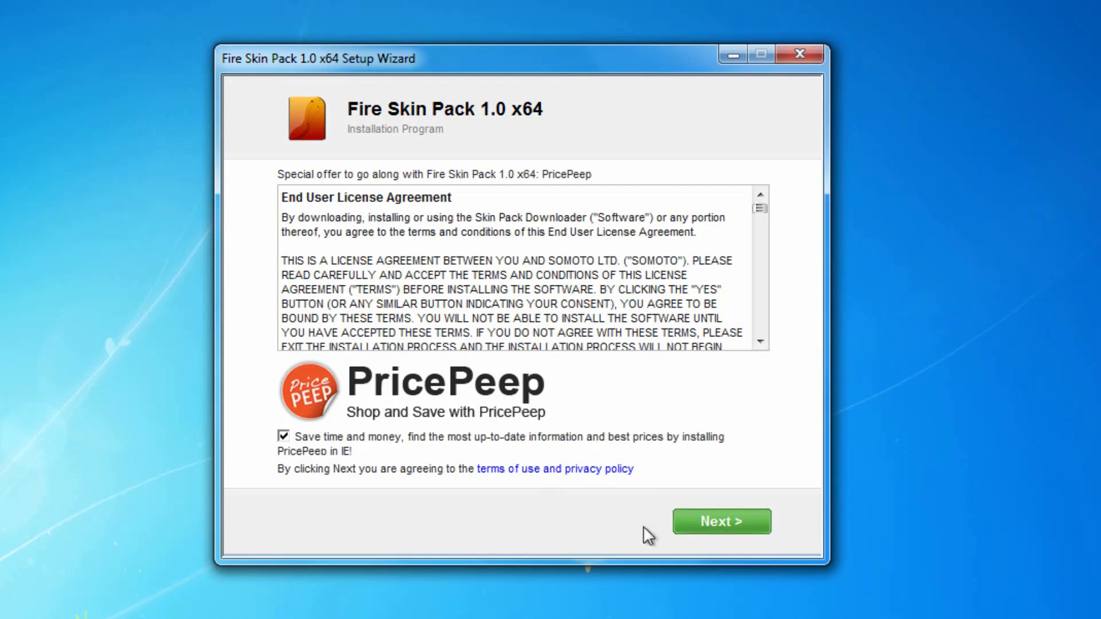
click(283, 435)
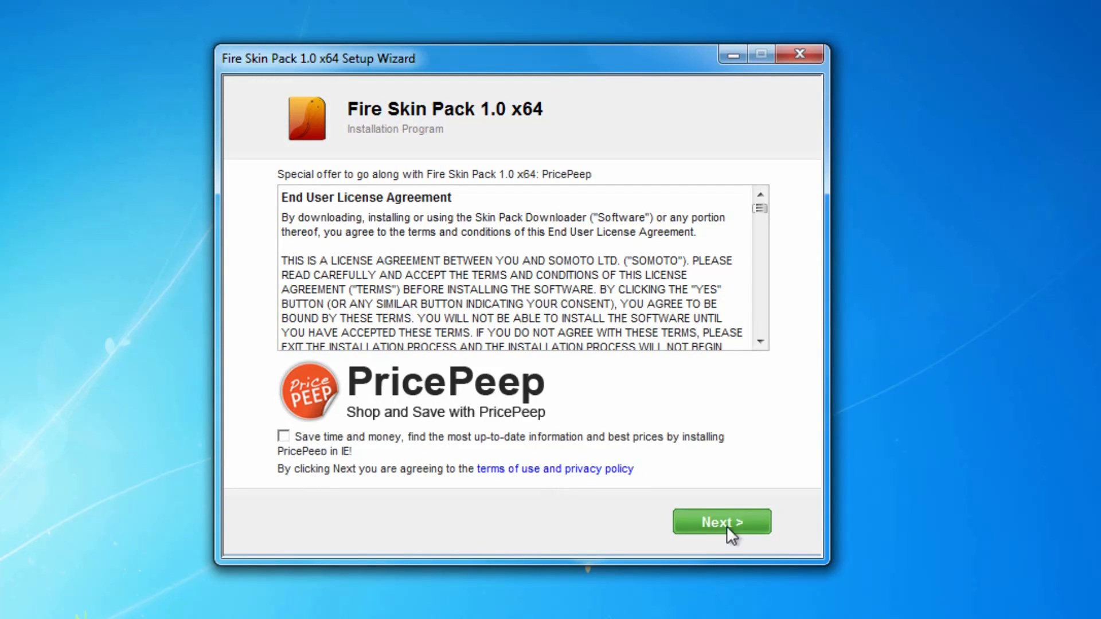
click(721, 522)
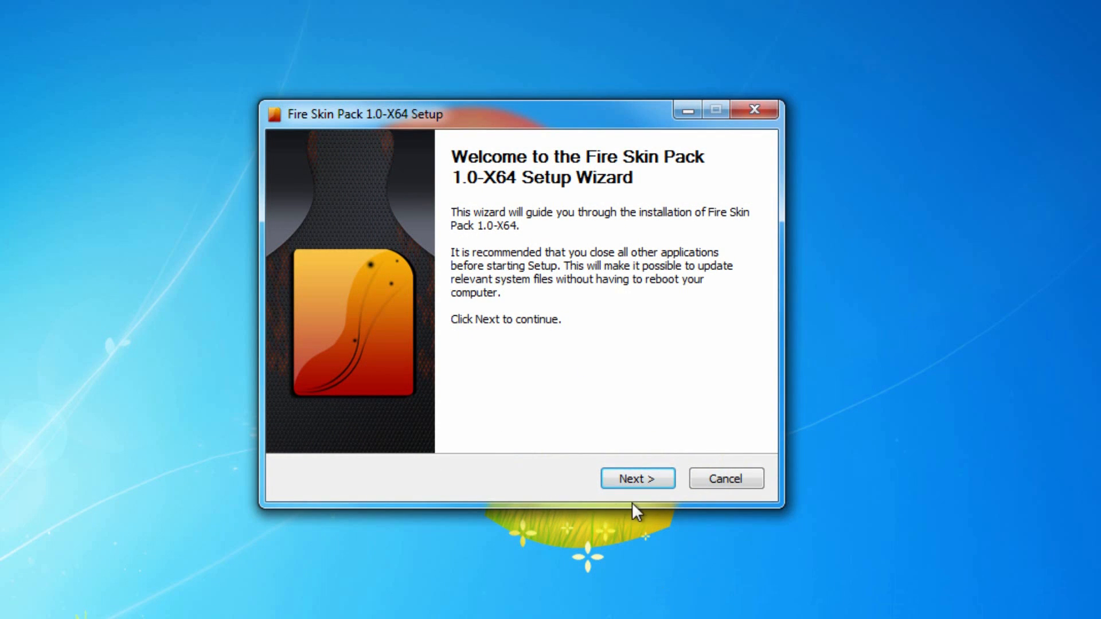
- Accept the license, install the Fire Skin Pack, and finish with an immediate reboot
click(637, 479)
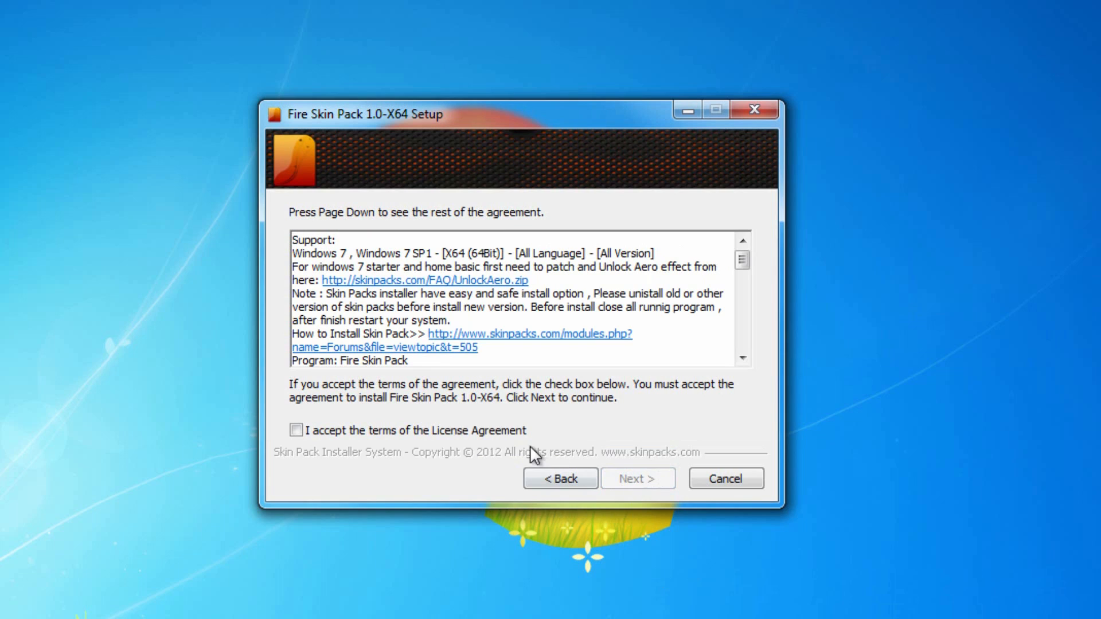
click(296, 430)
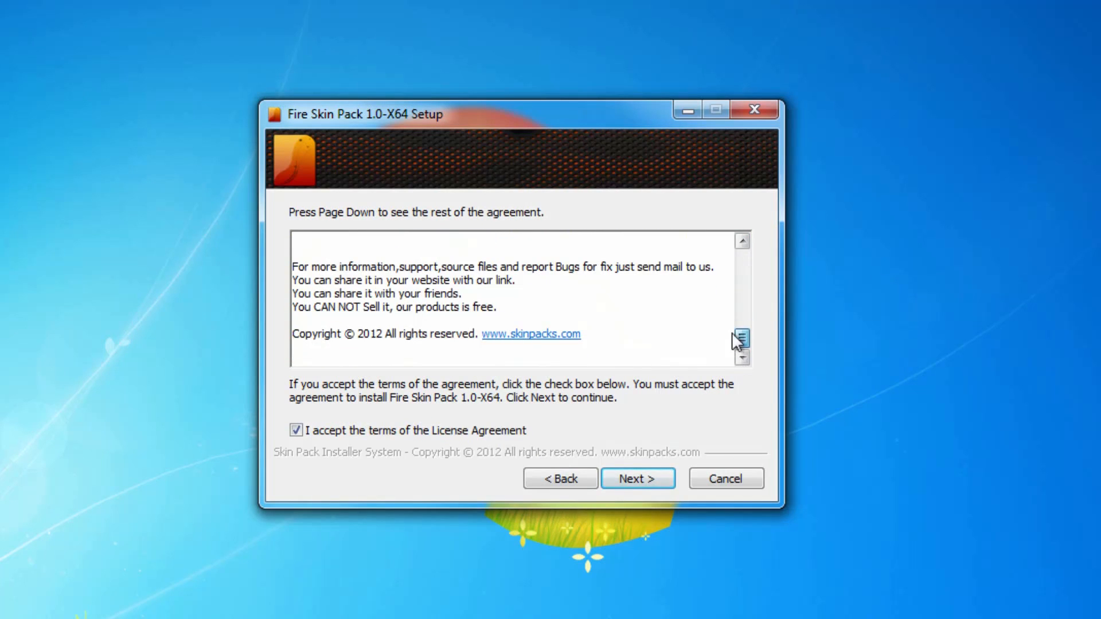
scroll(down, 3)
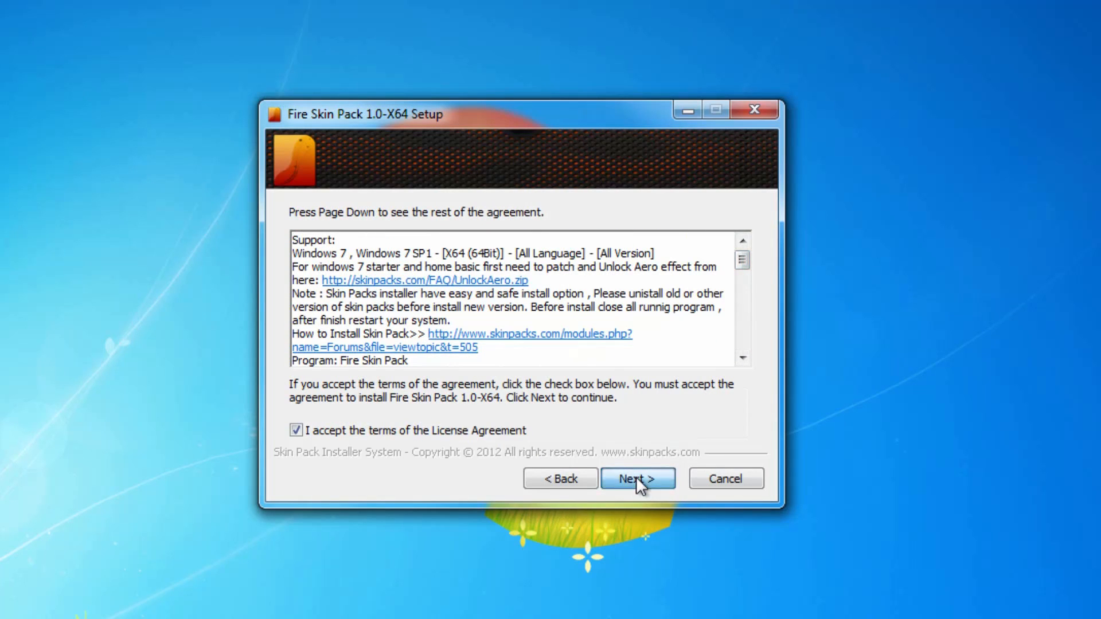
click(636, 478)
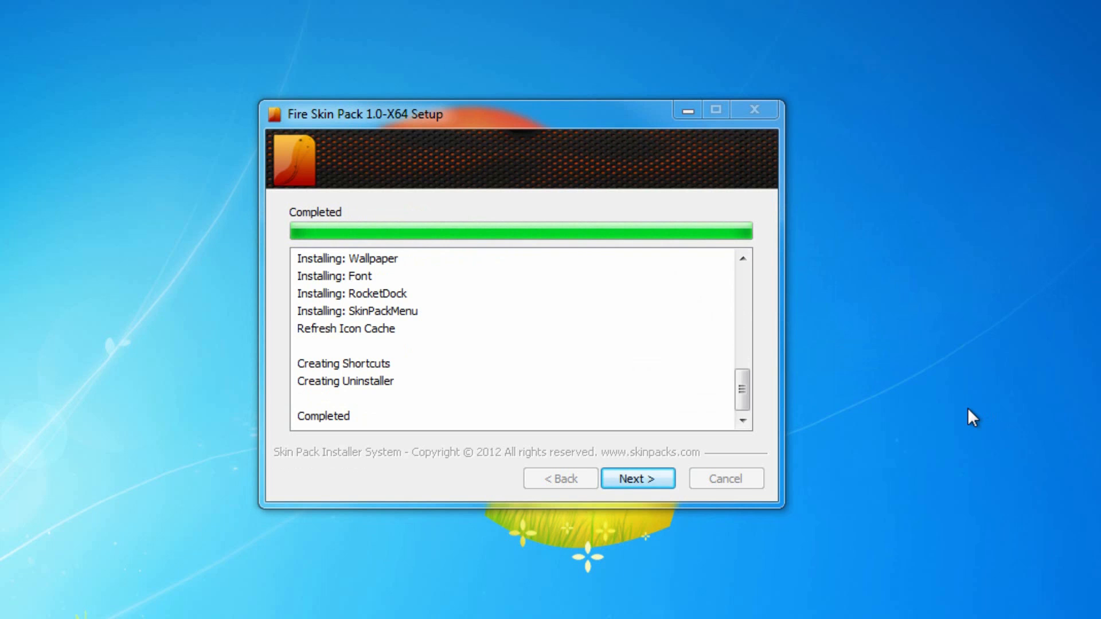
click(636, 478)
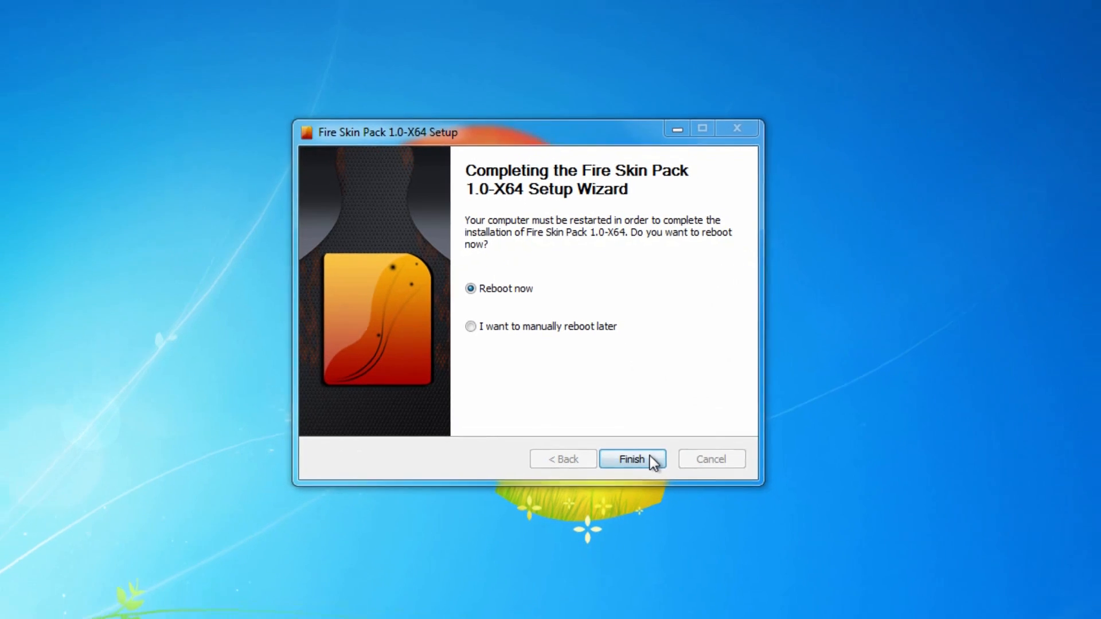
click(630, 458)
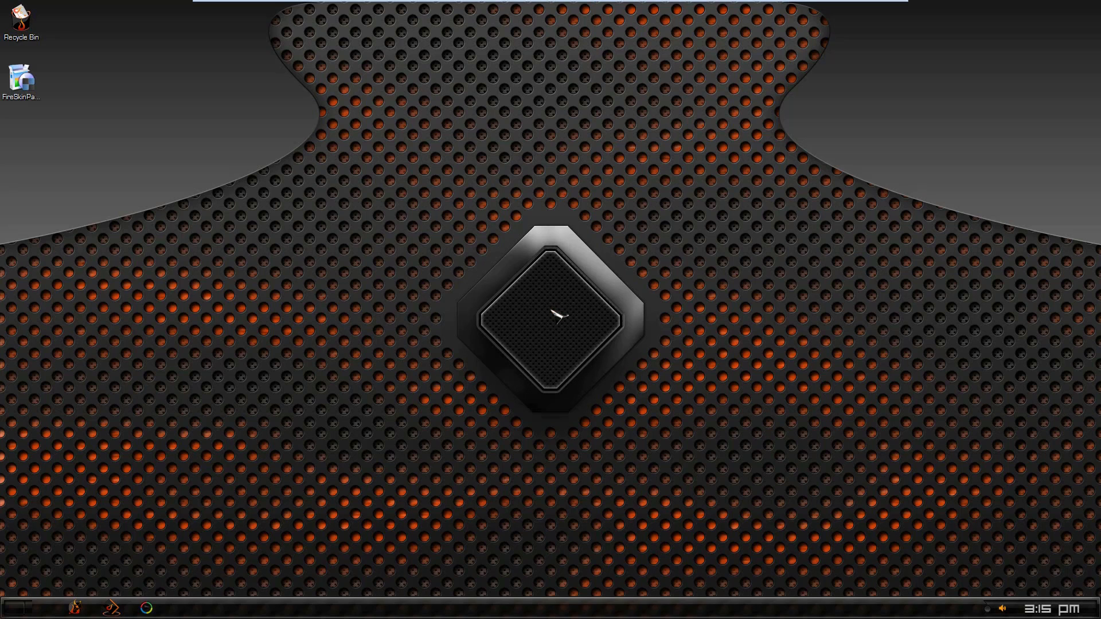
- Bring up the Skin Pack Menu gadget and explore the fire-themed desktop
click(551, 320)
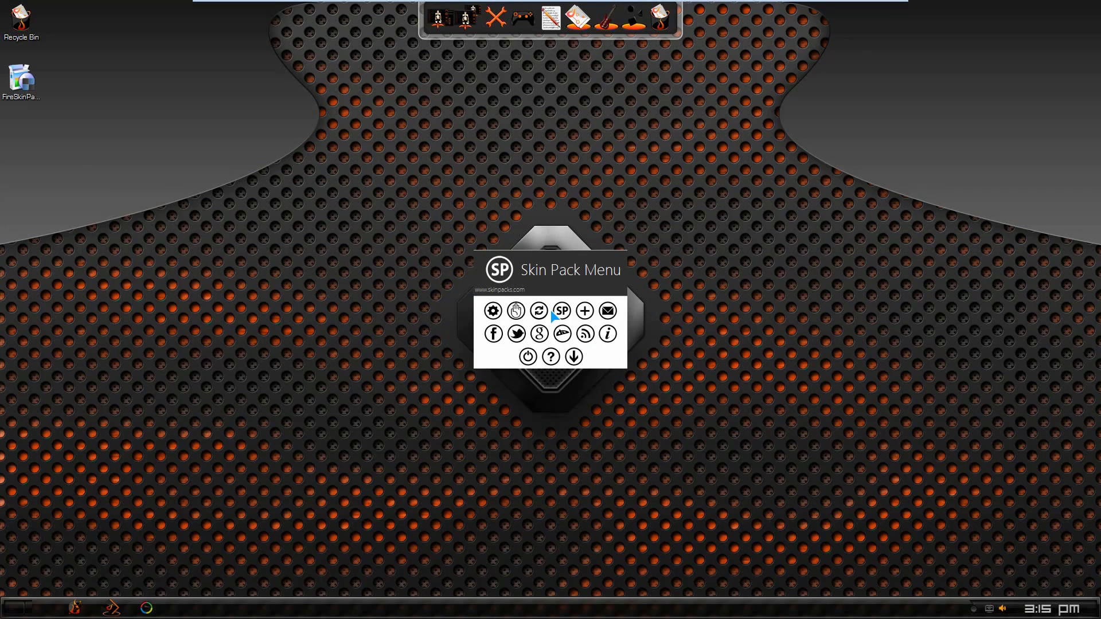
mouse_move(622, 397)
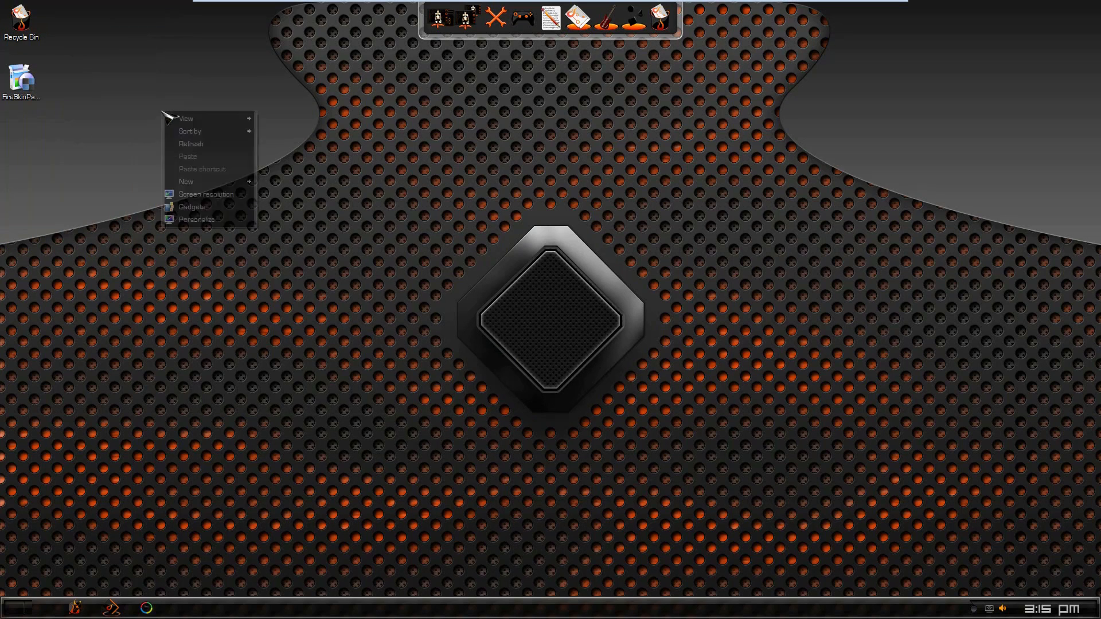
click(185, 118)
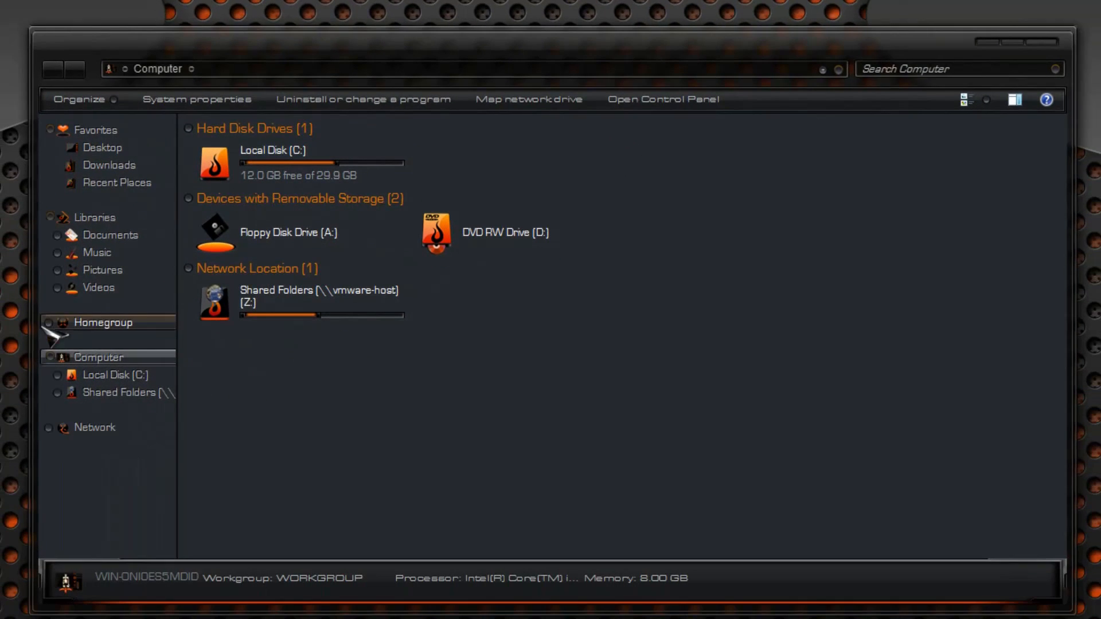
- Navigate from Computer into Local Disk (C:) and Program Files (x86)
click(308, 295)
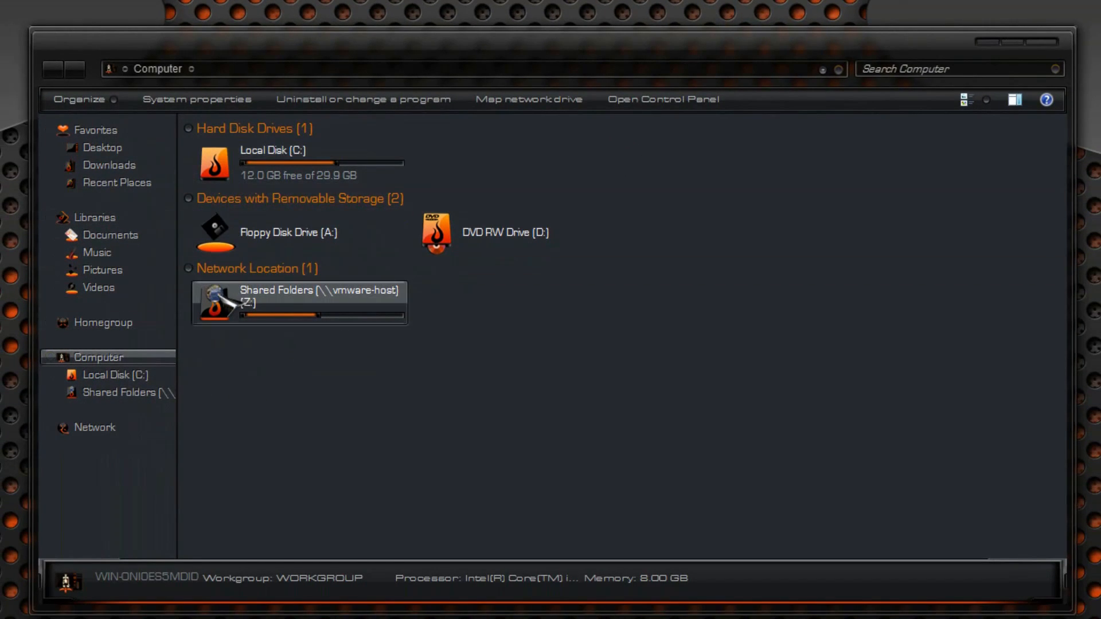
click(102, 148)
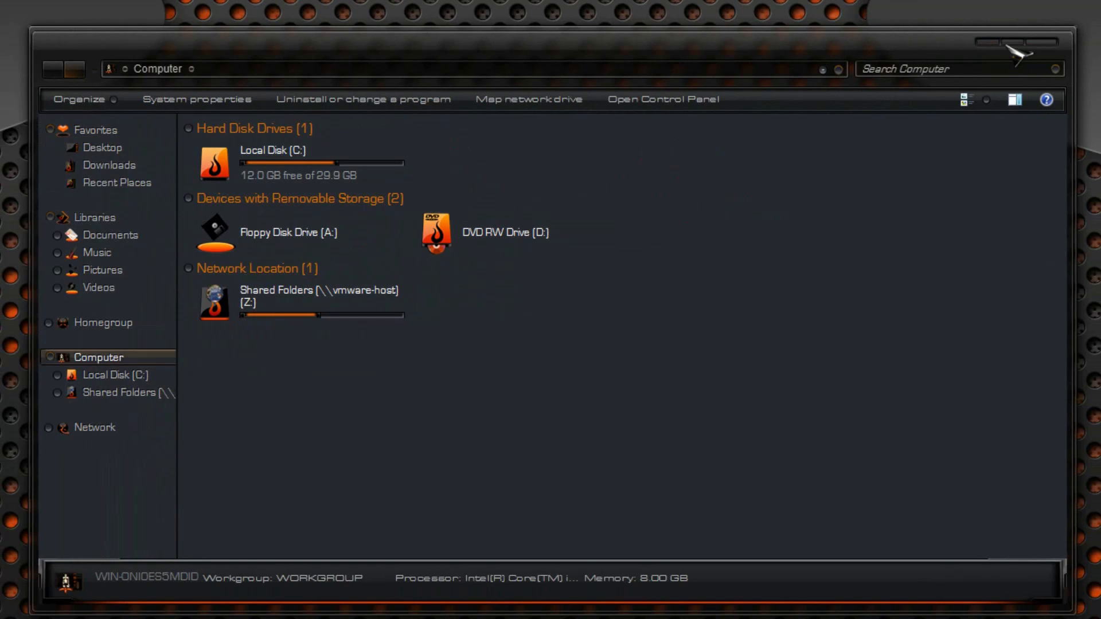
mouse_move(239, 255)
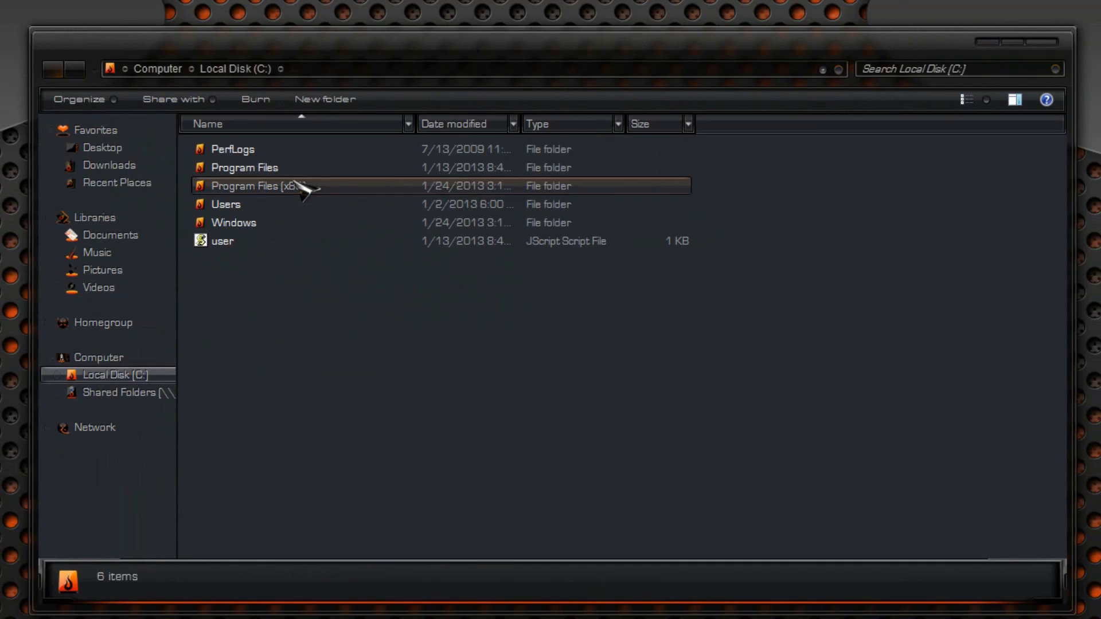
double_click(243, 185)
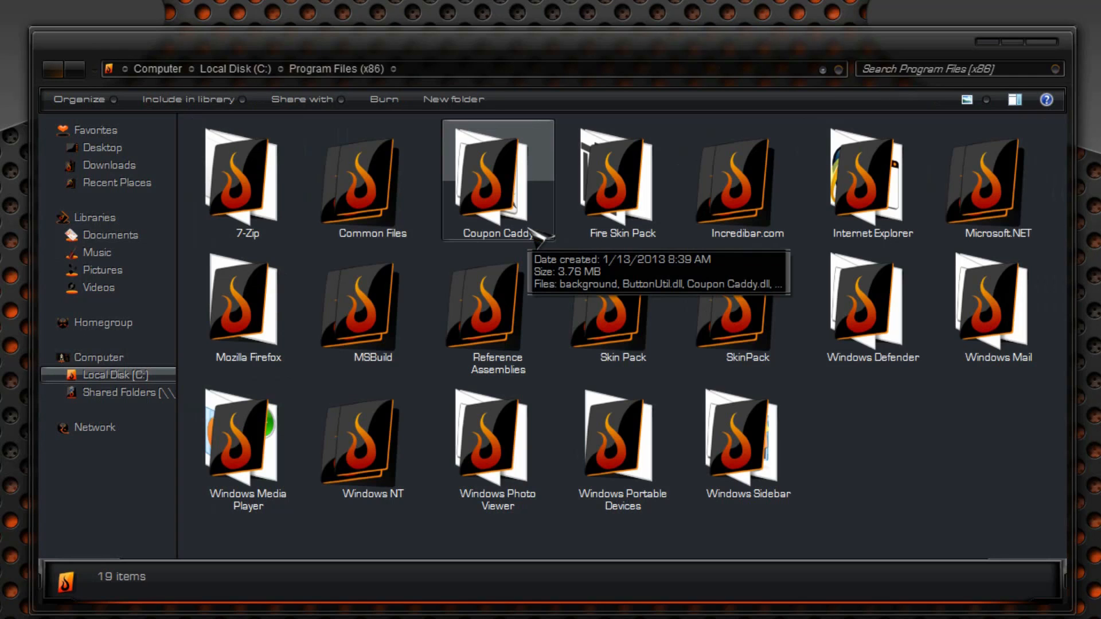
mouse_move(1067, 44)
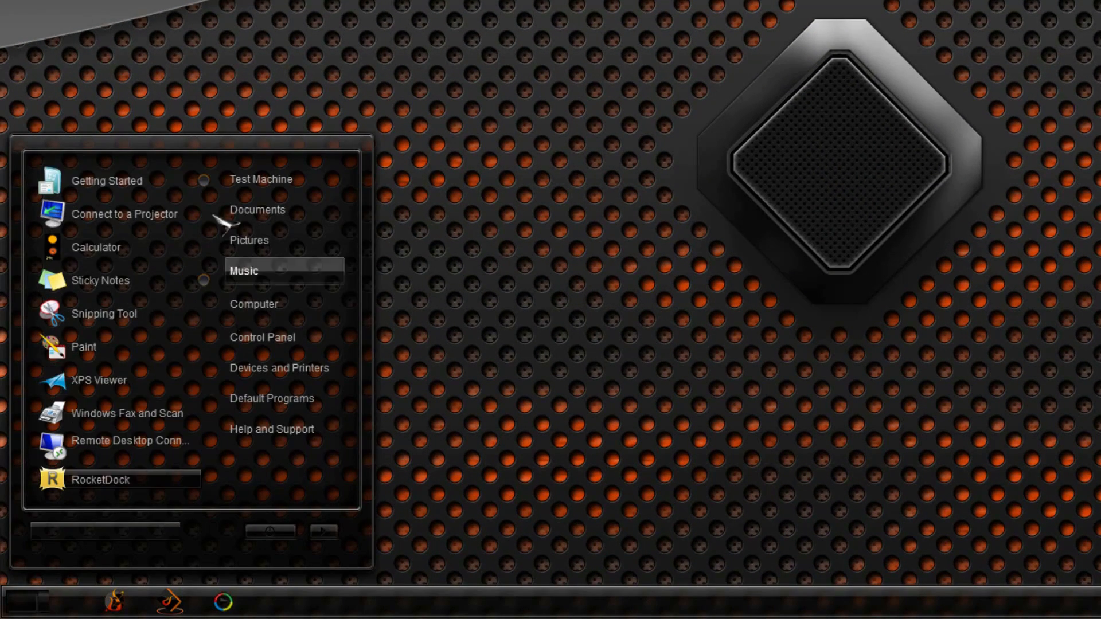
mouse_move(393, 463)
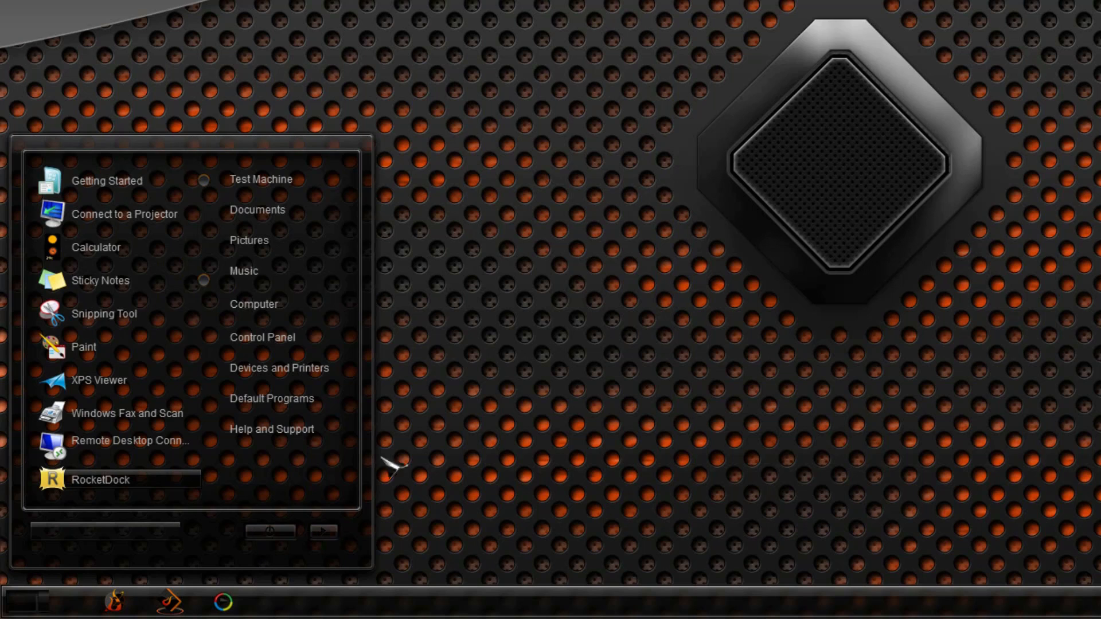
mouse_move(480, 407)
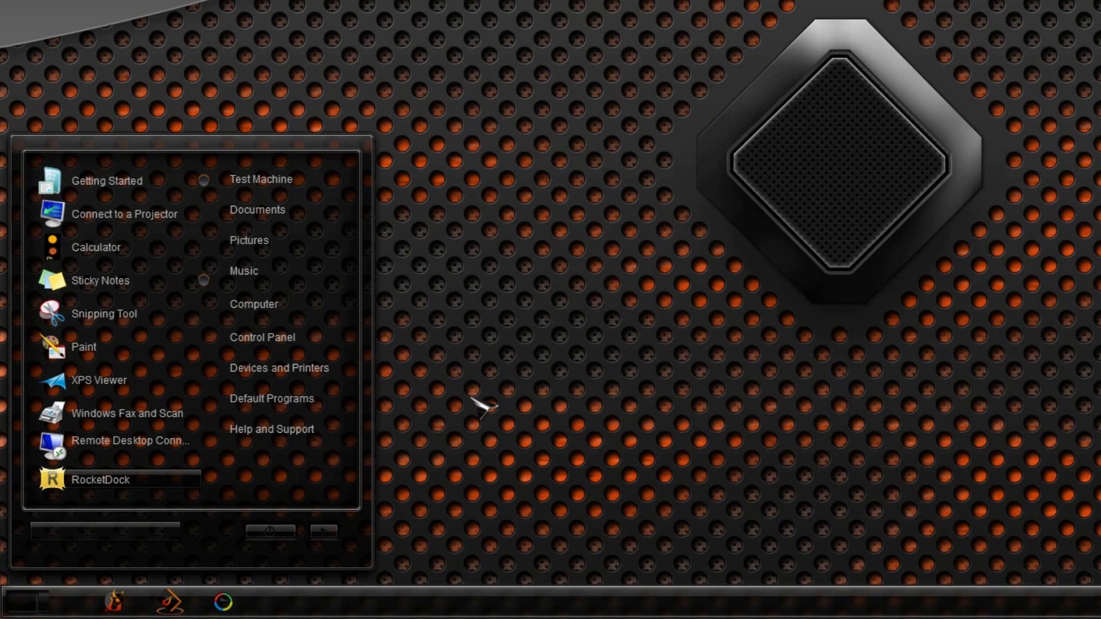
mouse_move(281, 449)
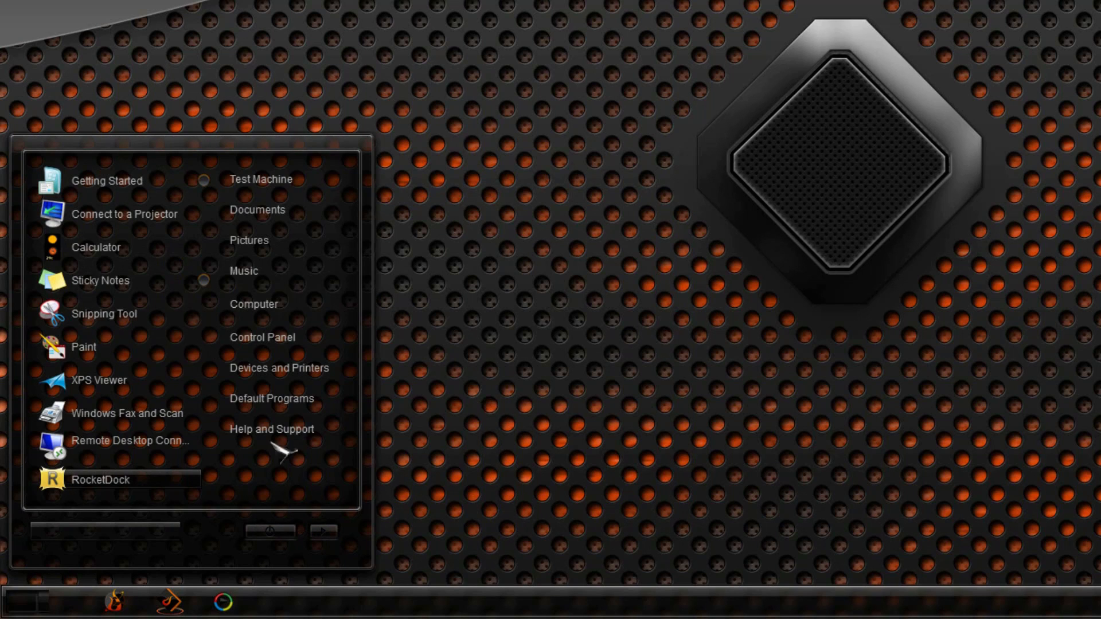
click(104, 530)
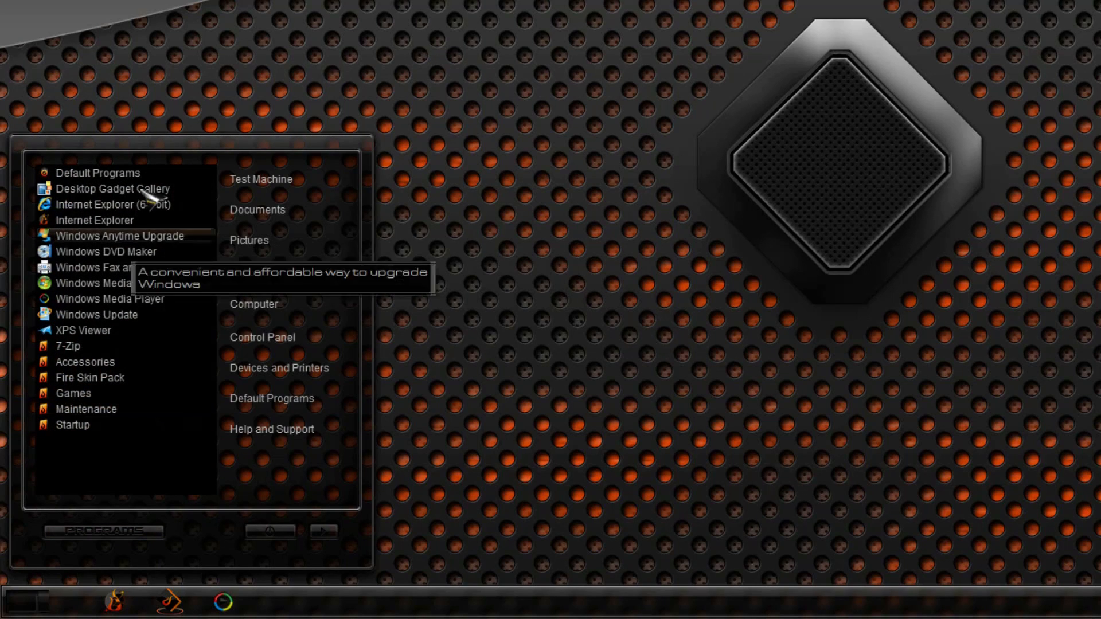
mouse_move(86, 408)
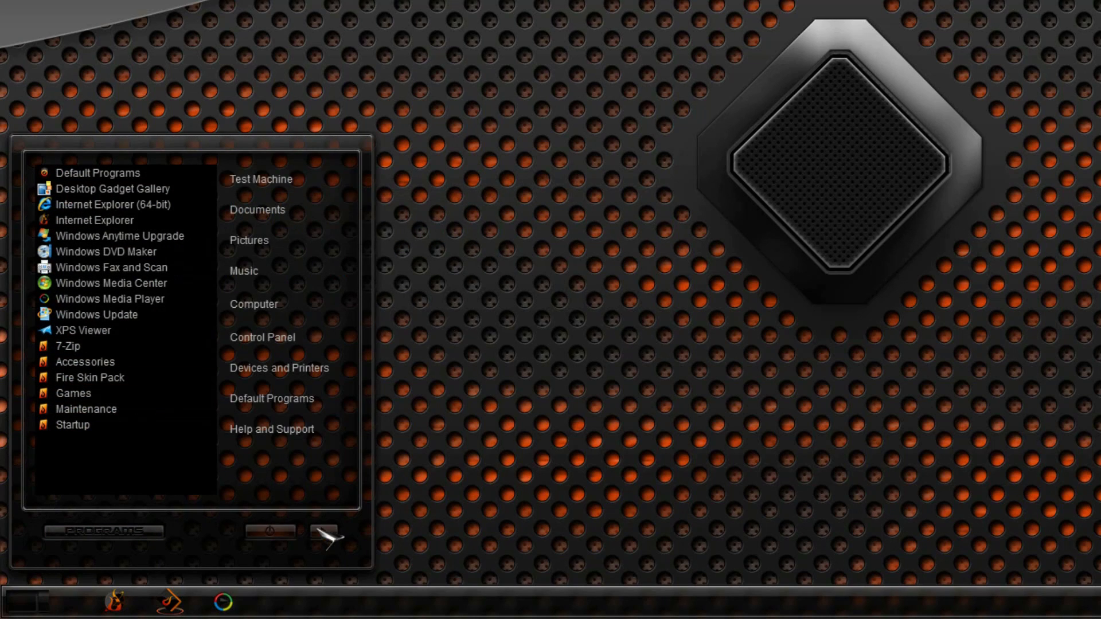
click(325, 534)
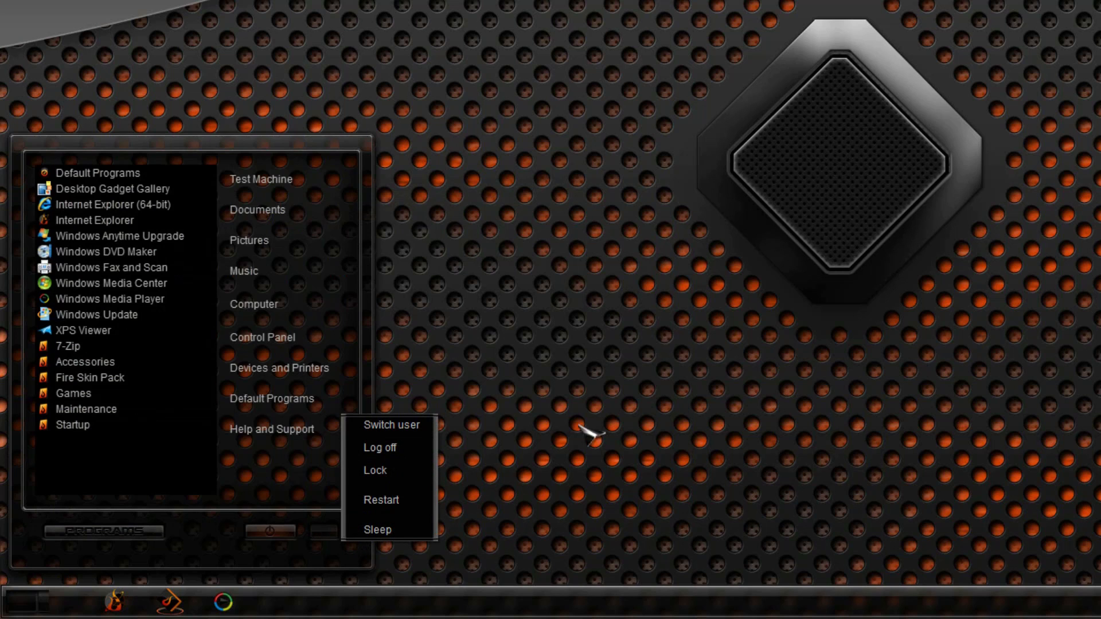
click(593, 432)
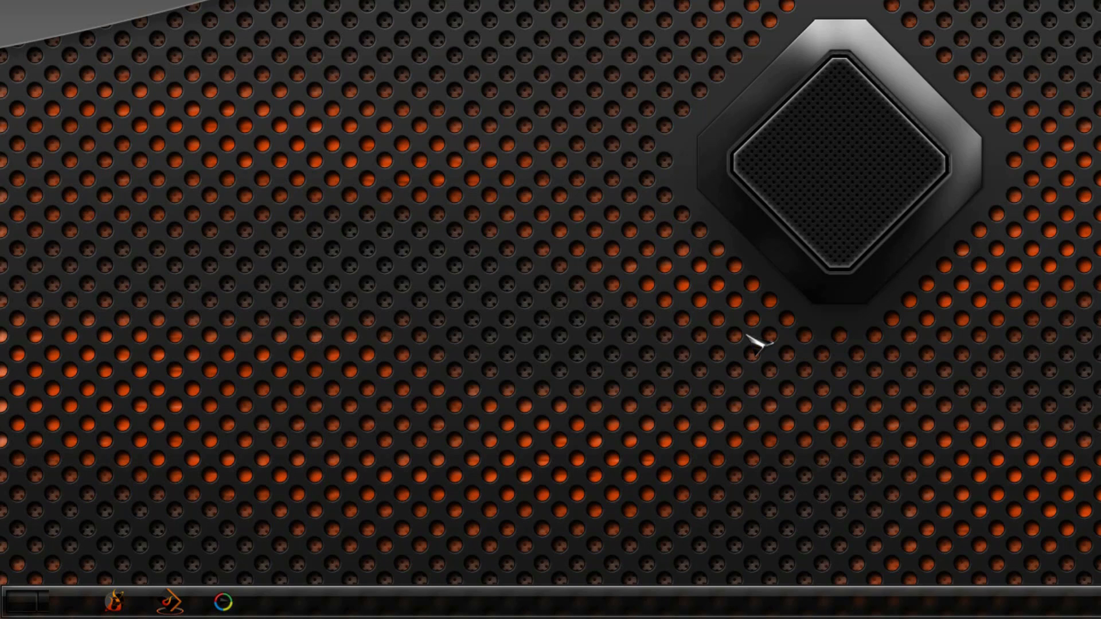
click(21, 599)
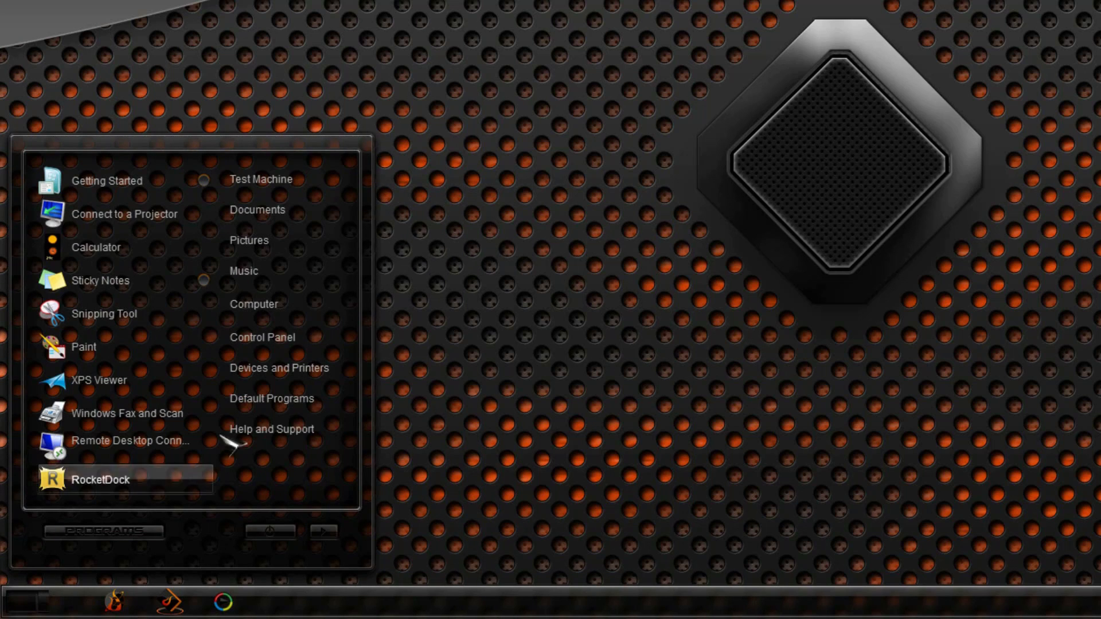
click(261, 337)
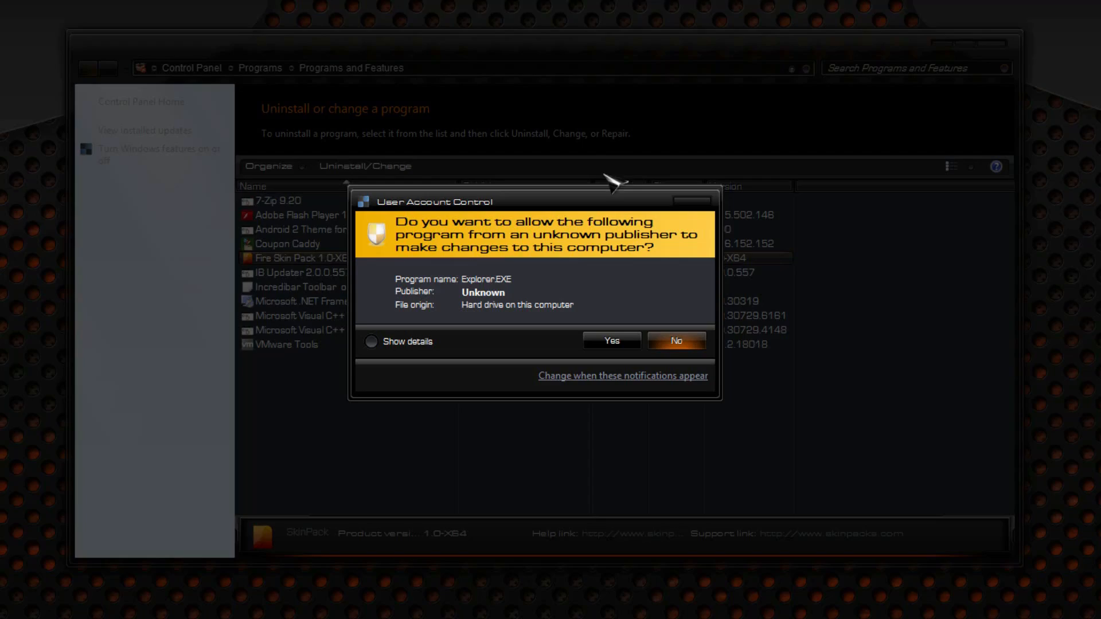
- Approve the uninstaller, select all components plus uninstaller and backup files, and confirm removal
click(610, 341)
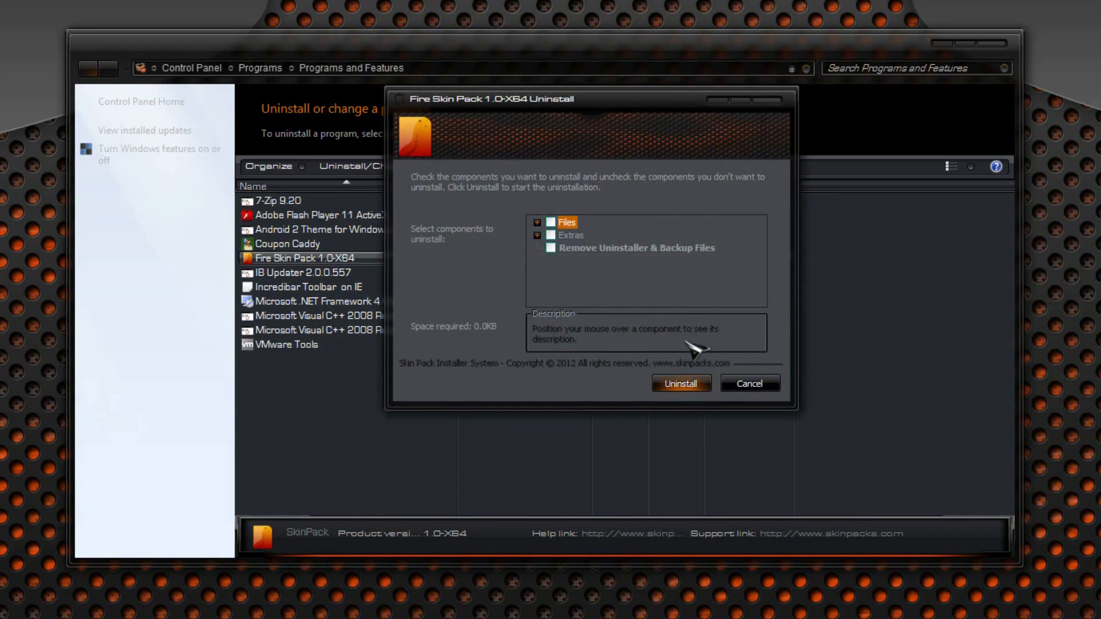
click(550, 248)
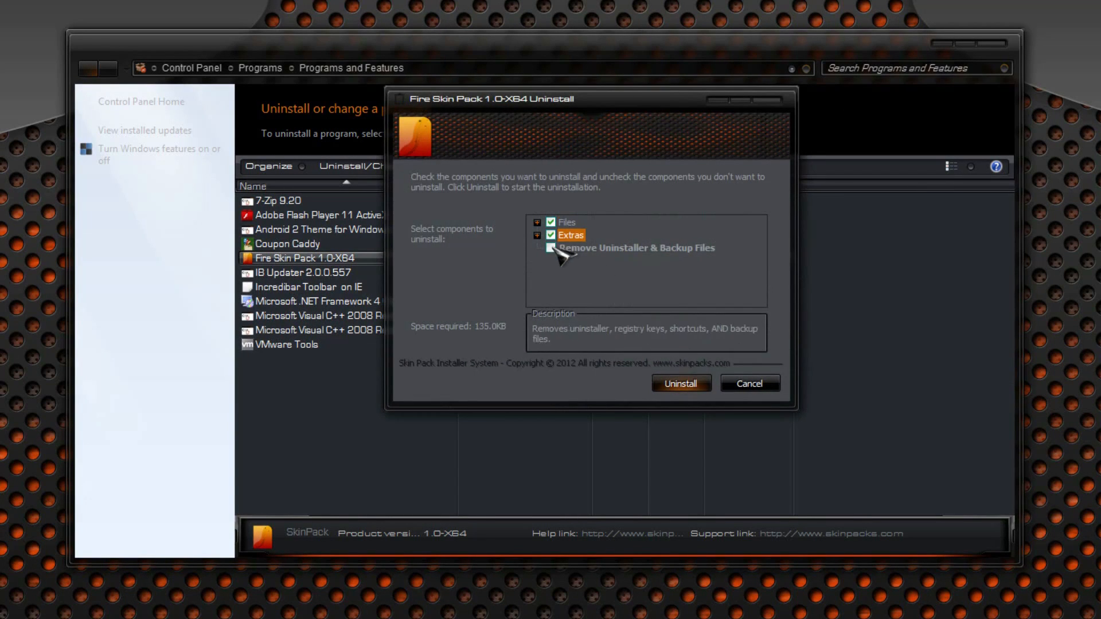
click(680, 383)
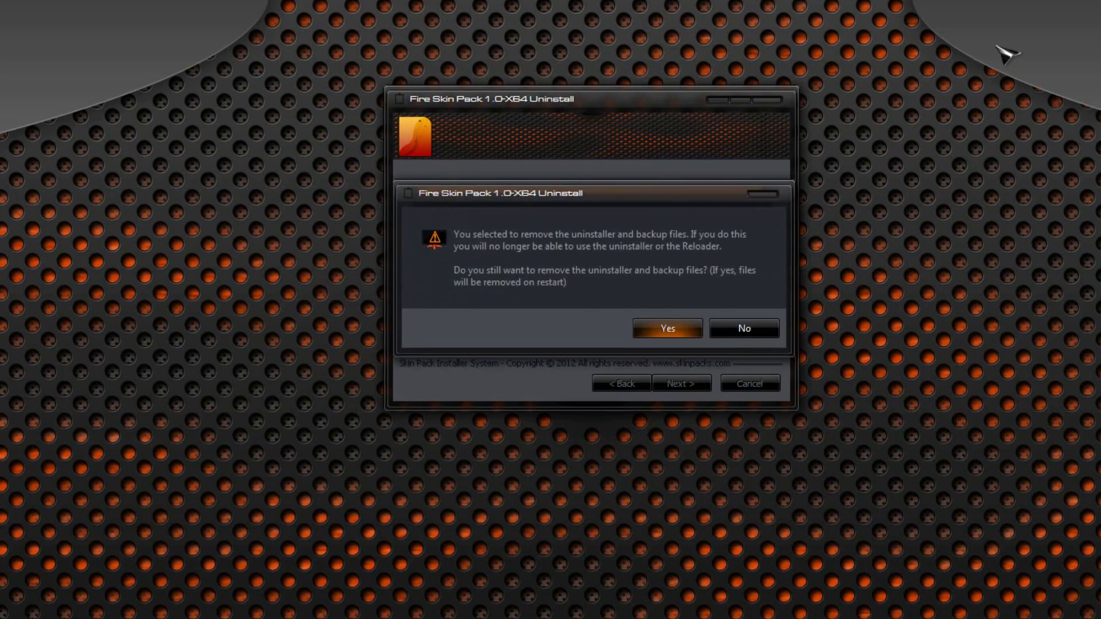
mouse_move(810, 275)
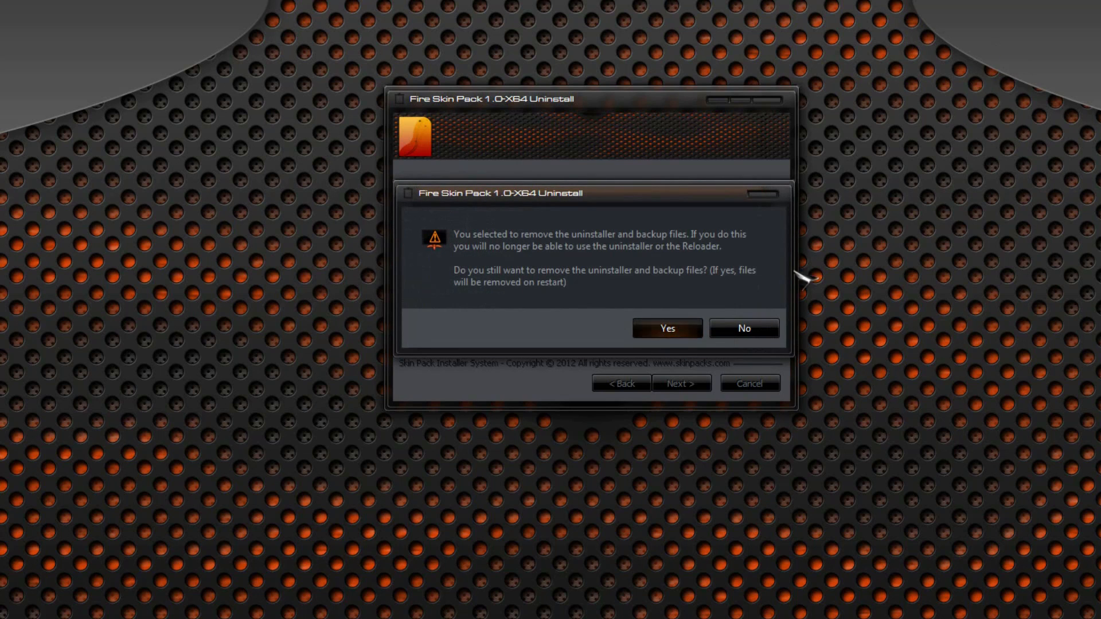
click(665, 328)
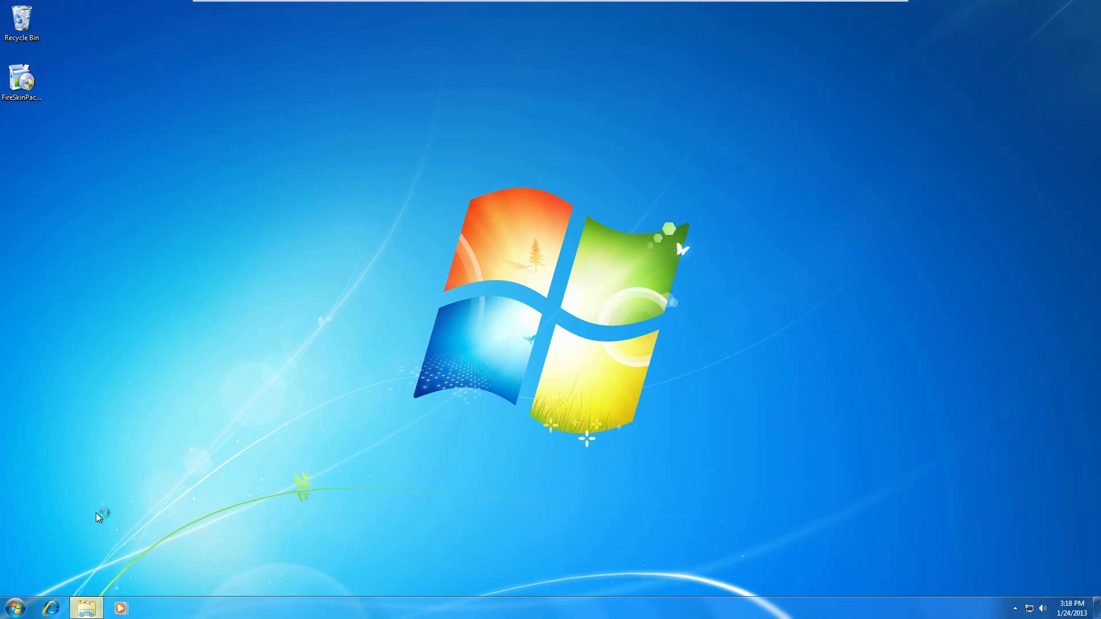
click(86, 608)
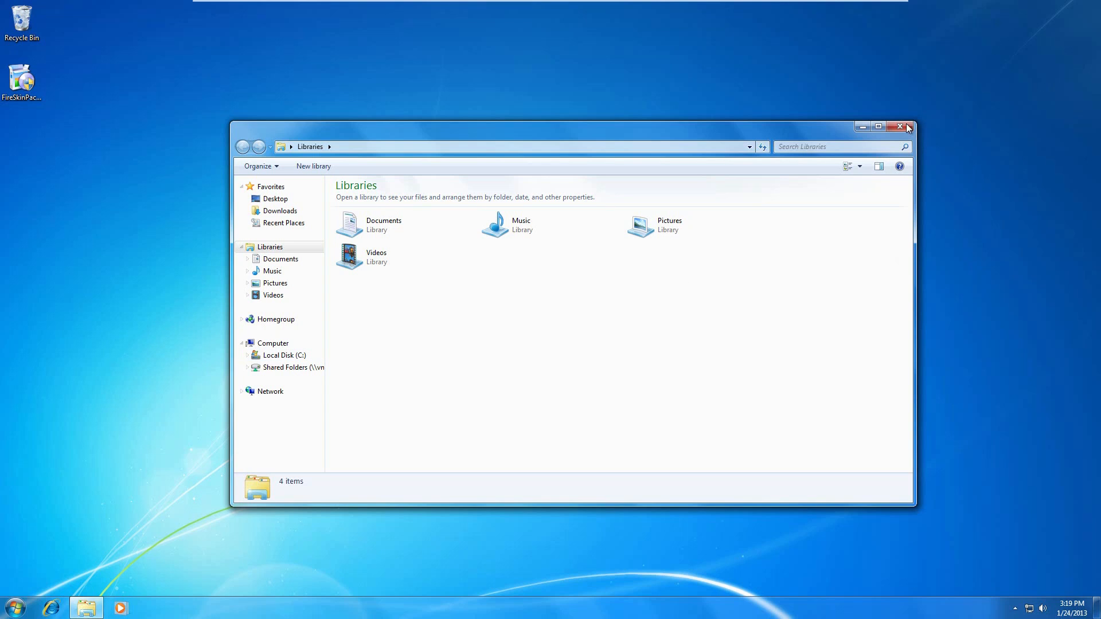
click(899, 127)
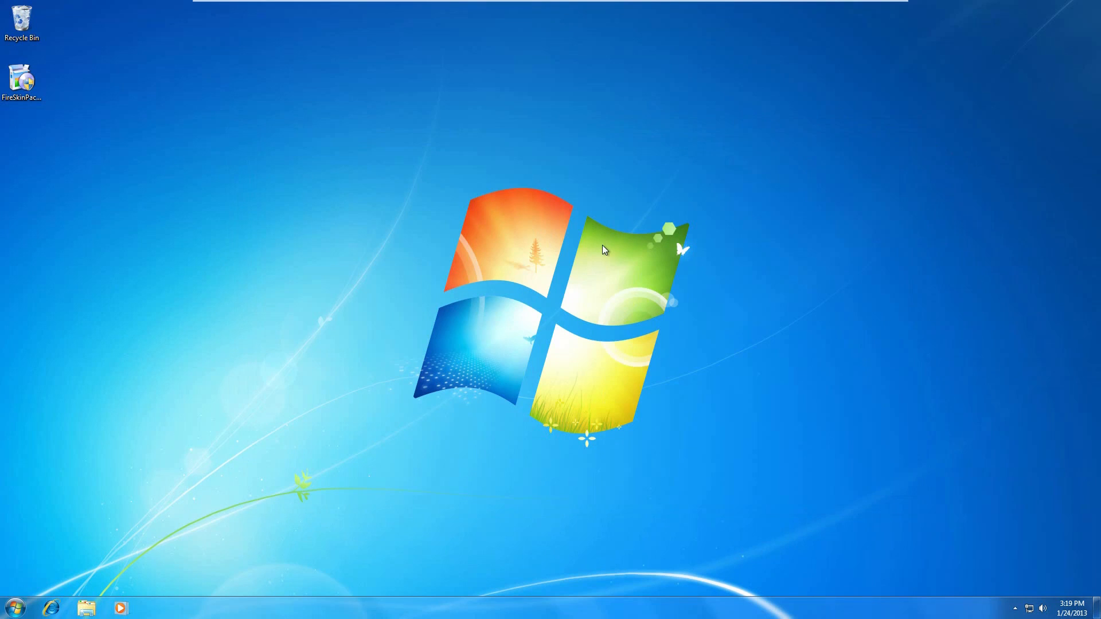